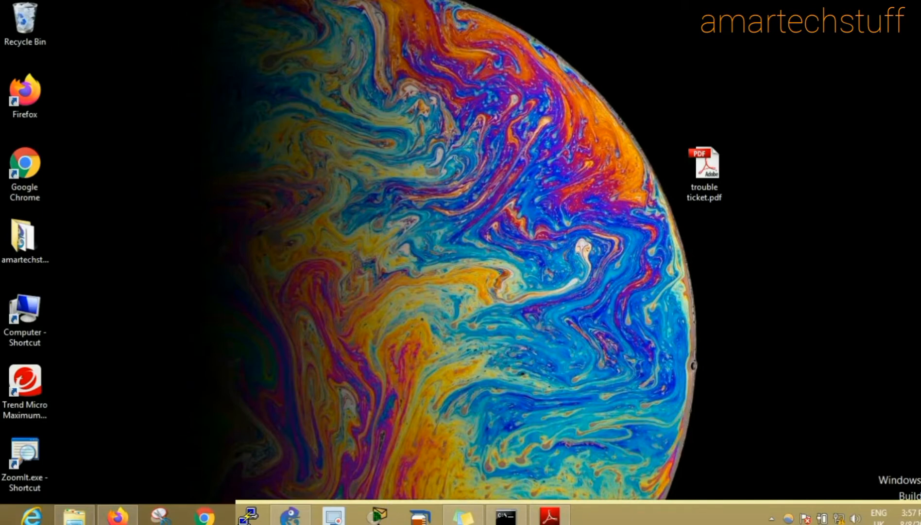
- Open trouble ticket.pdf from the desktop in Adobe Reader
double_click(704, 165)
type("10.1.1.1")
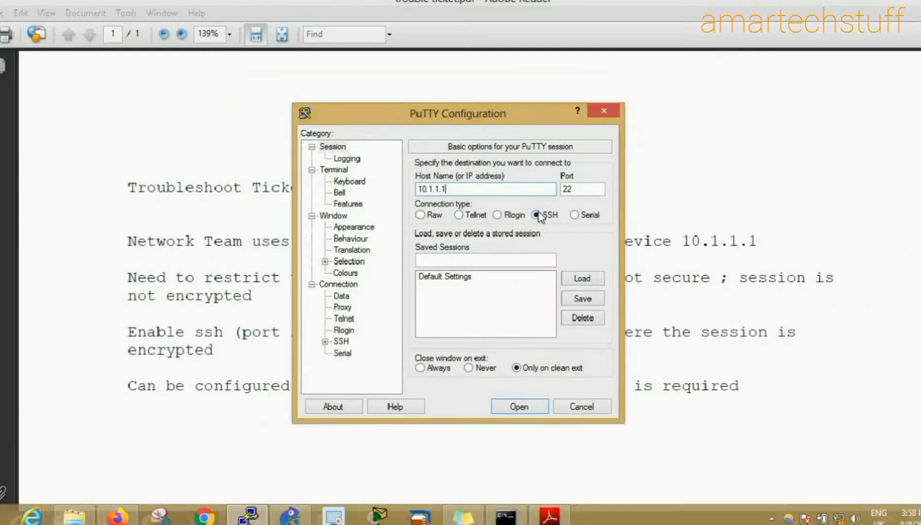
- Attempt SSH to 10.1.1.1, acknowledge the connection-refused error and close the session
left_click(517, 406)
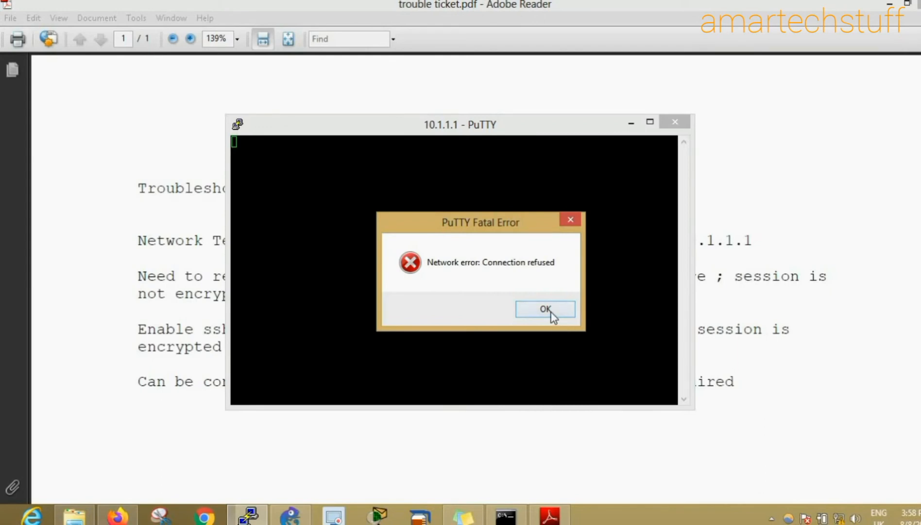
left_click(544, 309)
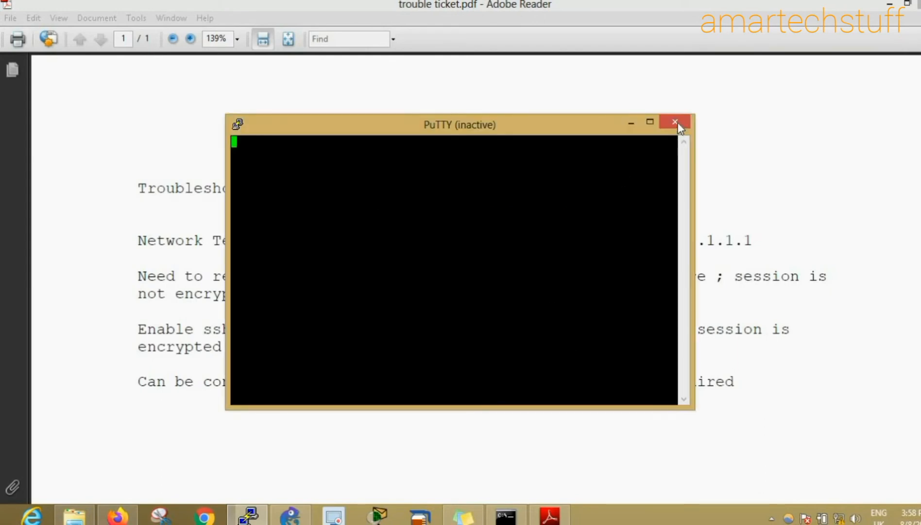
left_click(674, 122)
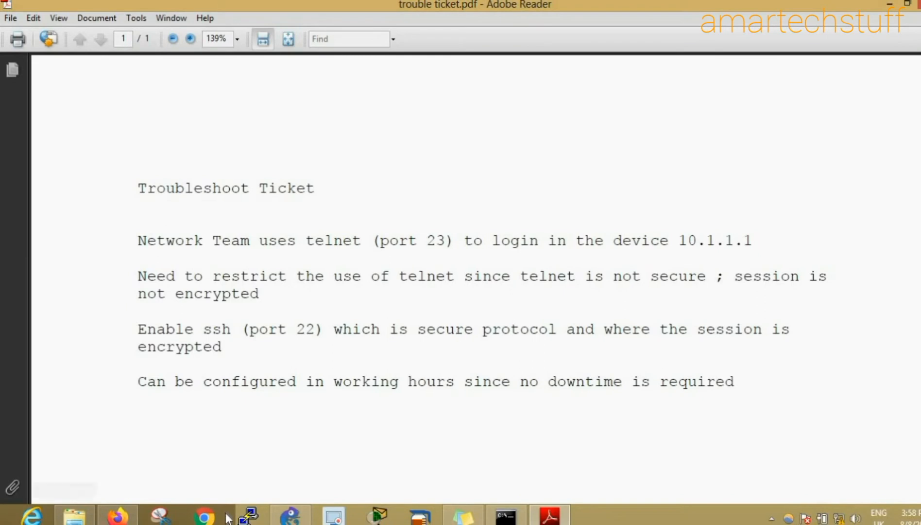
- Start a new PuTTY telnet session (port 23) to 10.1.1.1
left_click(247, 516)
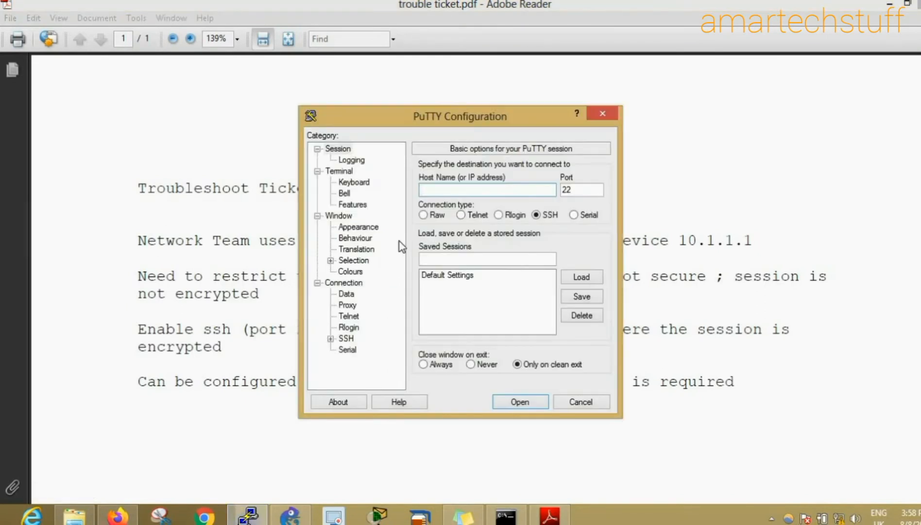
type("10.1.1.1")
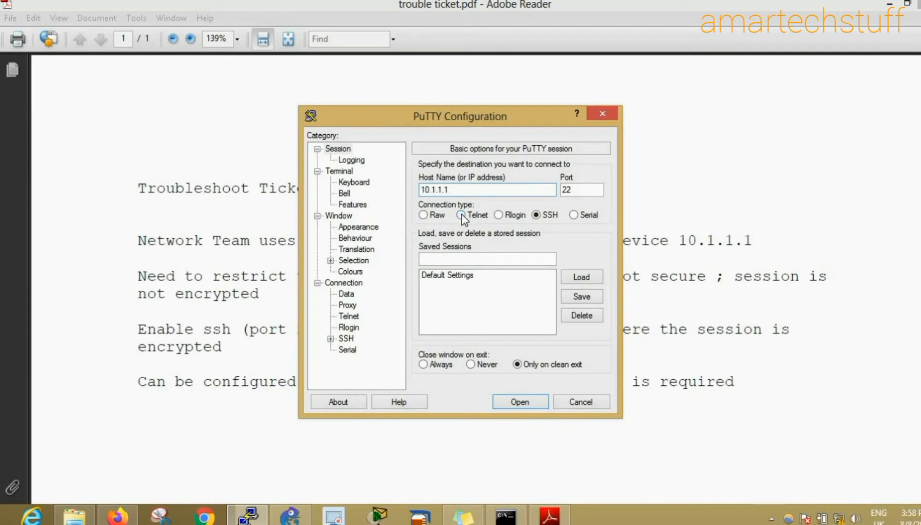
left_click(463, 214)
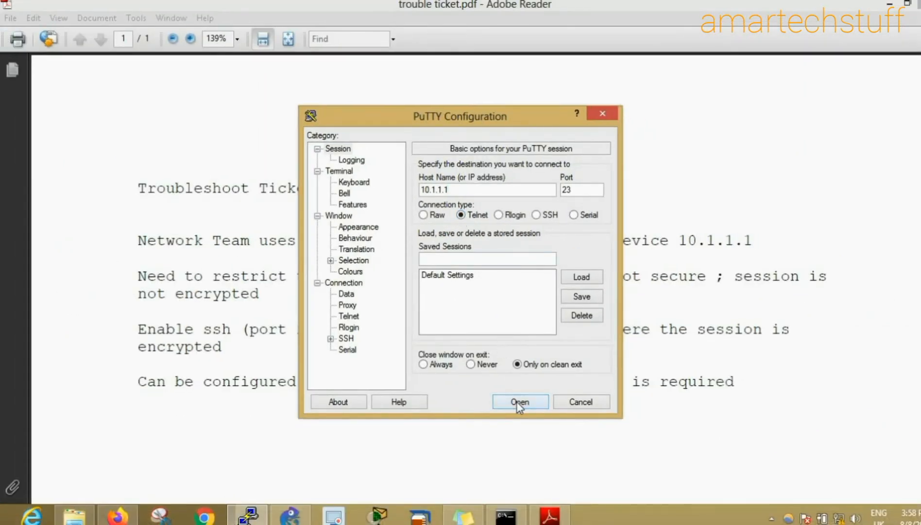
left_click(520, 401)
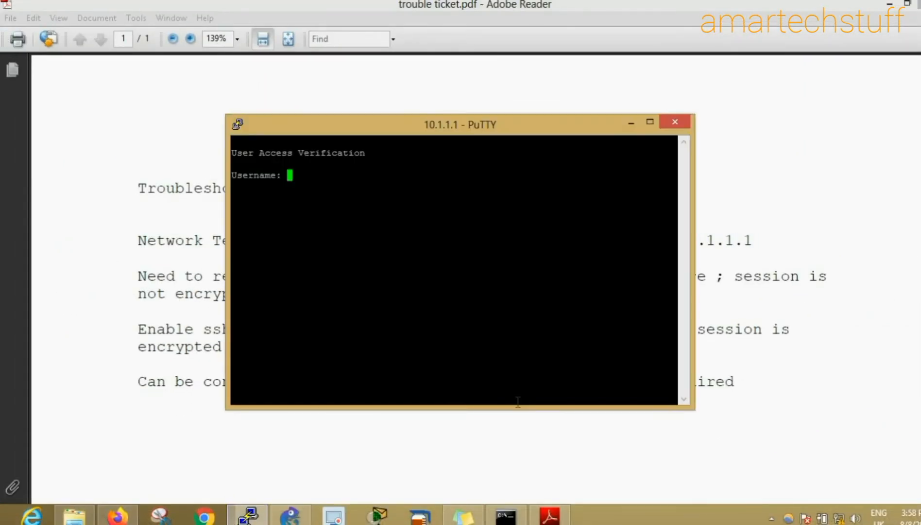
- Log in with the router username and password and enter enable mode
type("a")
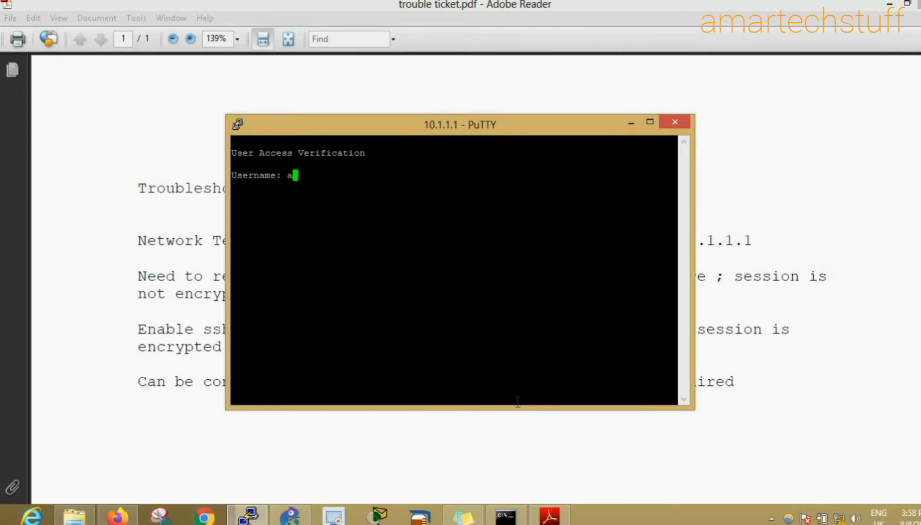
type("mar")
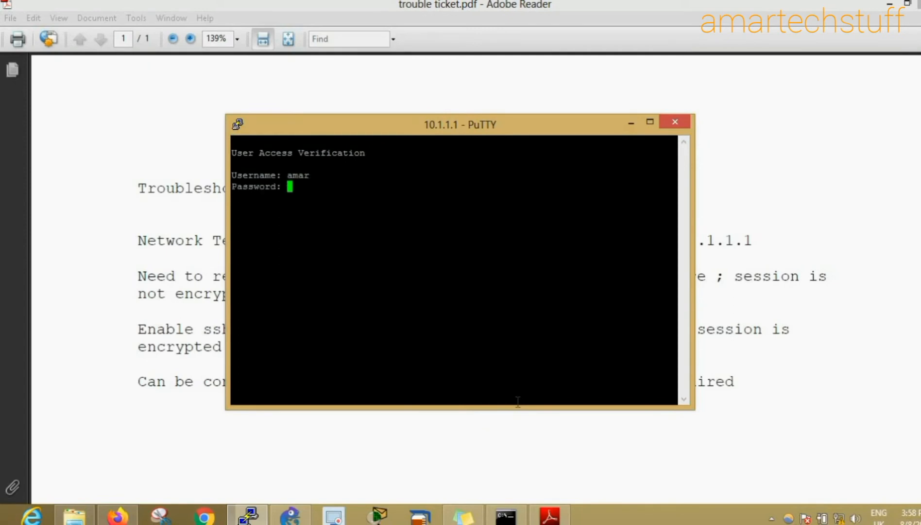
type("en")
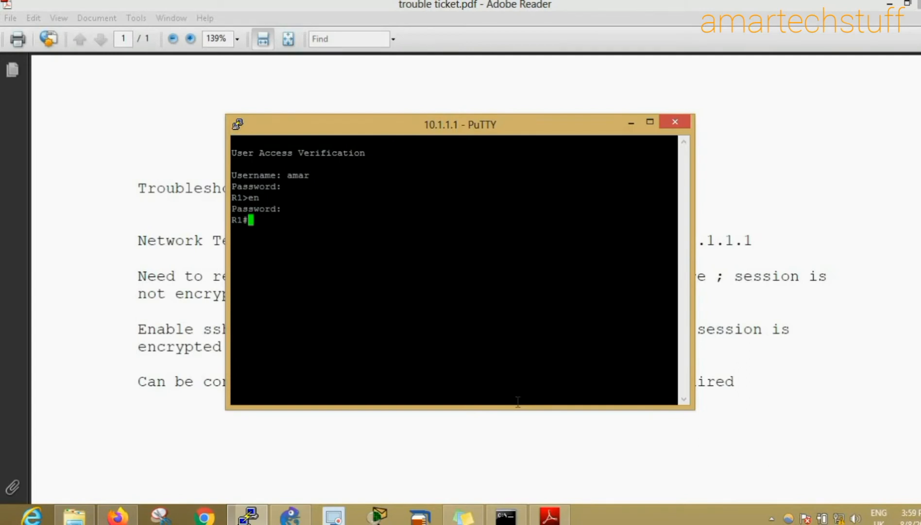
mouse_move(385, 139)
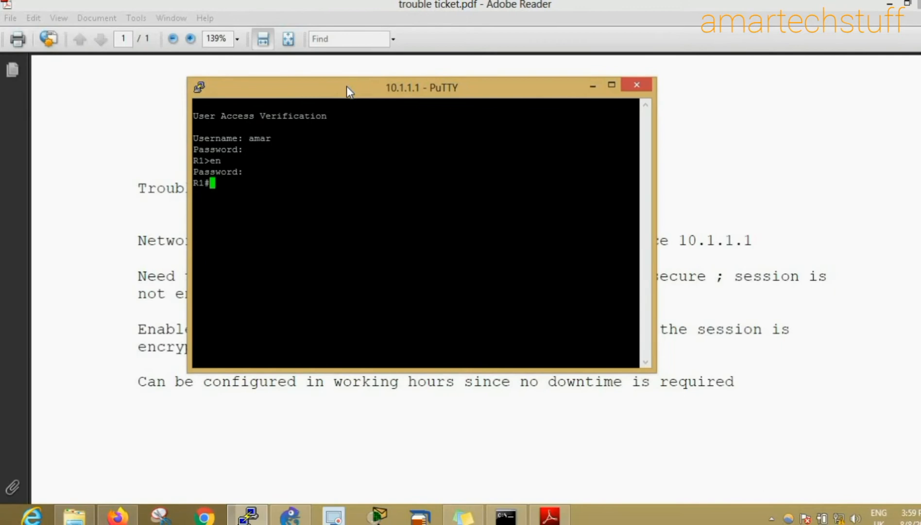
- Change the session font to 16-point Courier New via Change Settings > Appearance
left_click(199, 87)
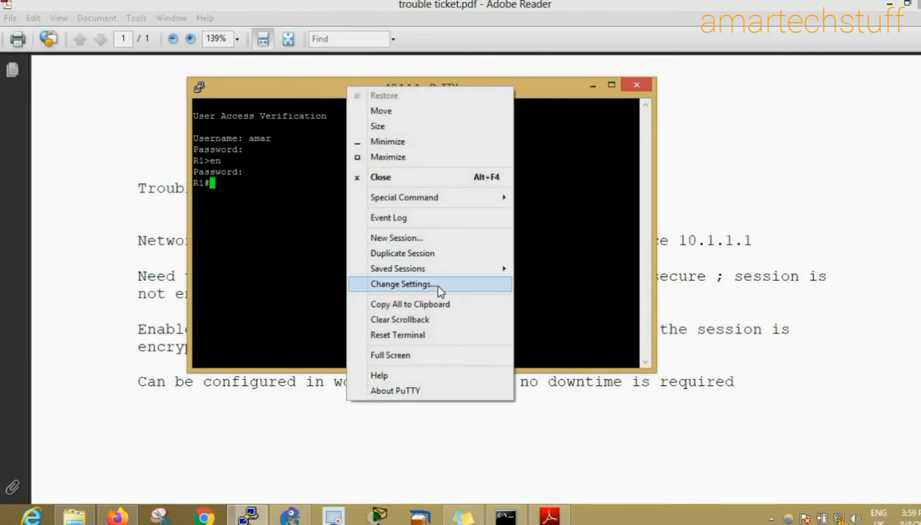
left_click(403, 283)
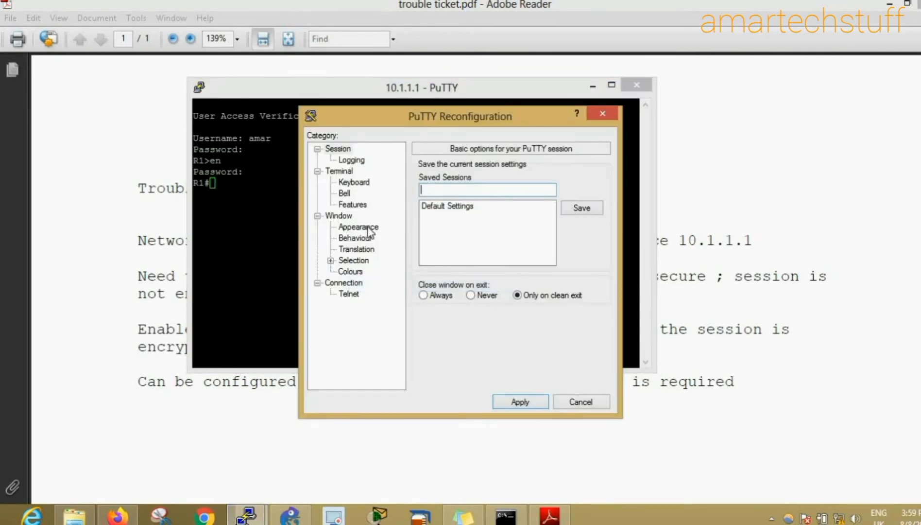
left_click(357, 227)
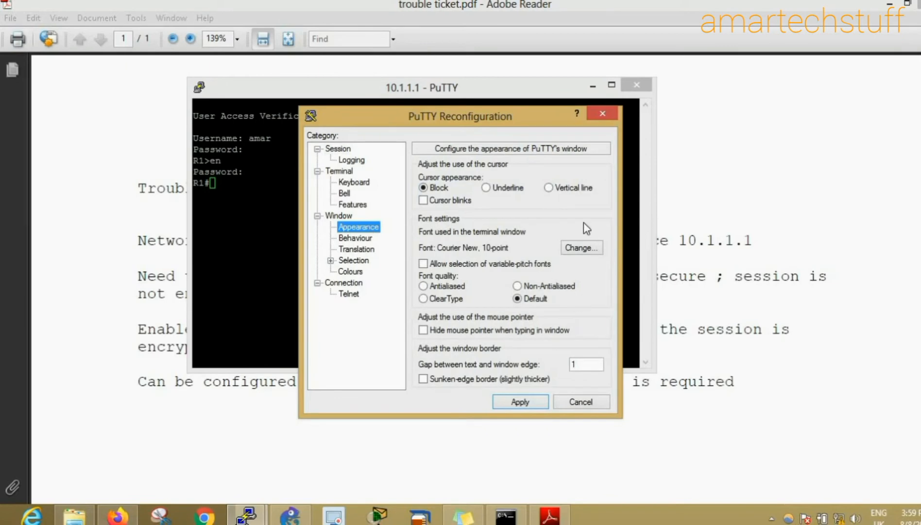
left_click(581, 247)
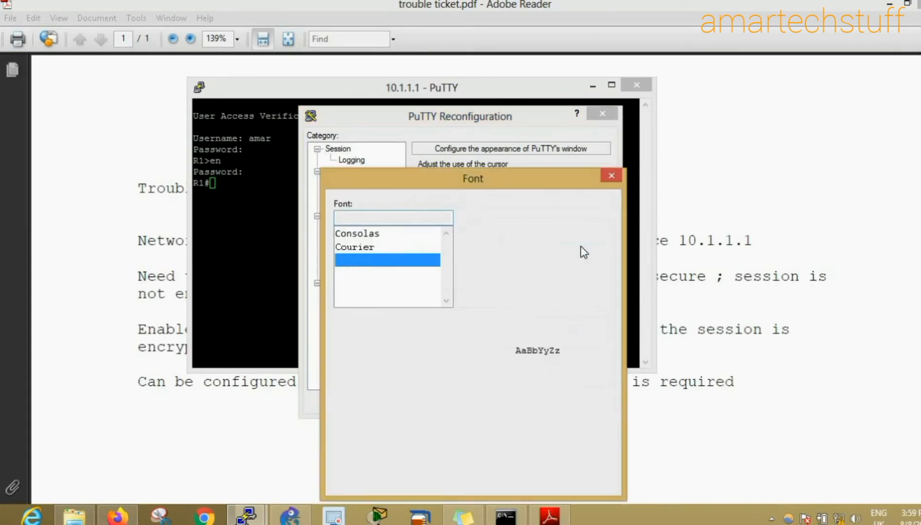
left_click(365, 260)
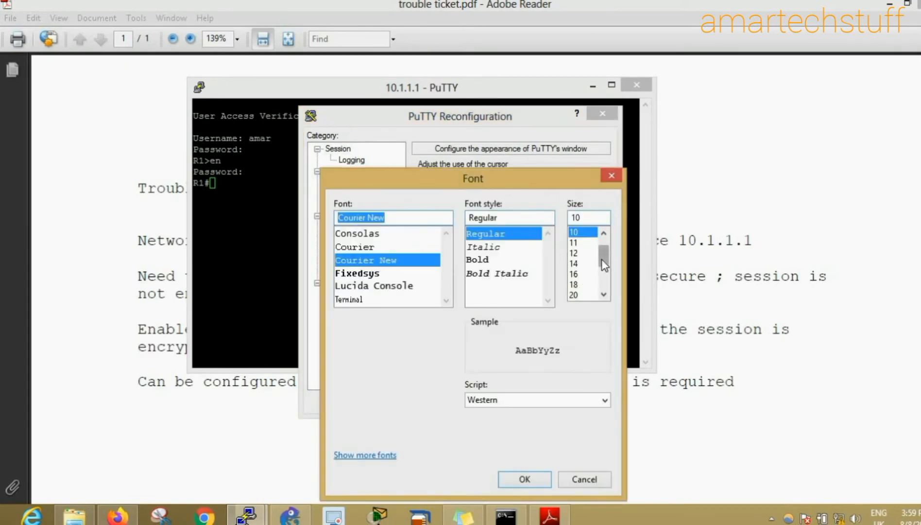
scroll("down", 3)
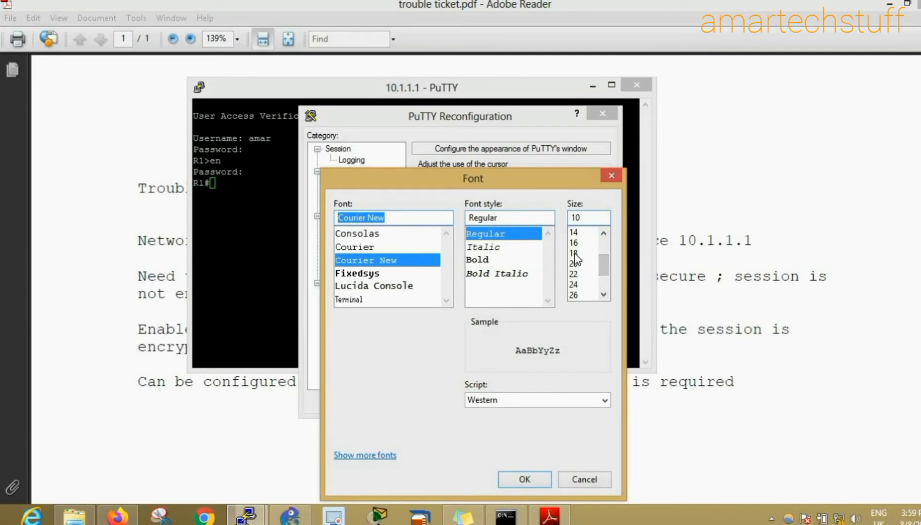
left_click(573, 242)
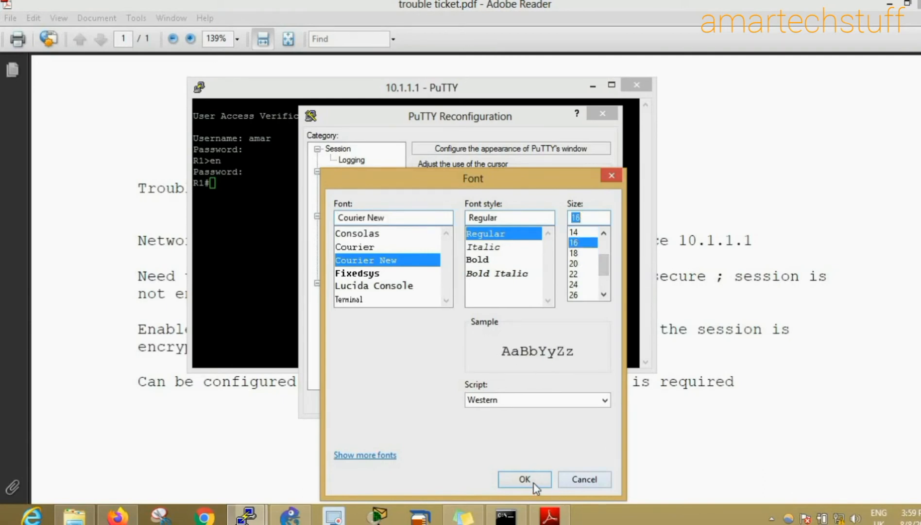
left_click(523, 479)
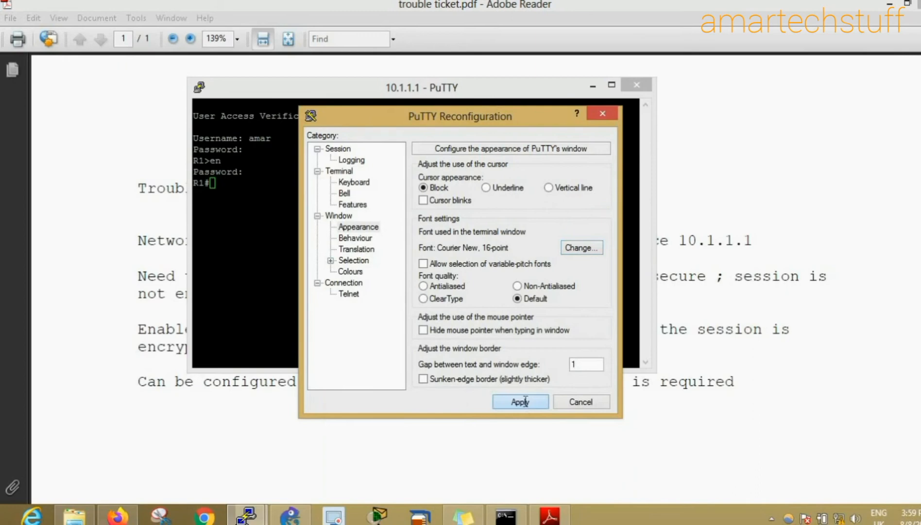
left_click(579, 402)
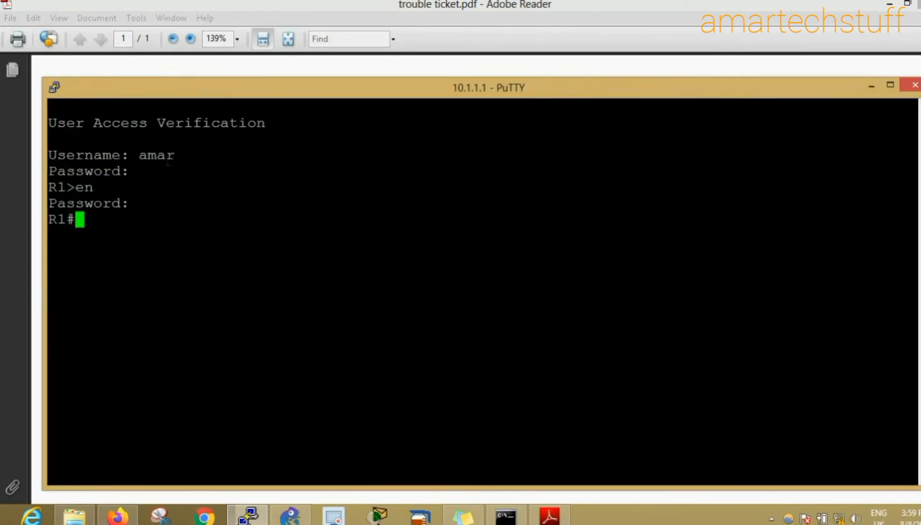
- Run 'sh ssh' to confirm no SSH server connections are running
type("sh ssh")
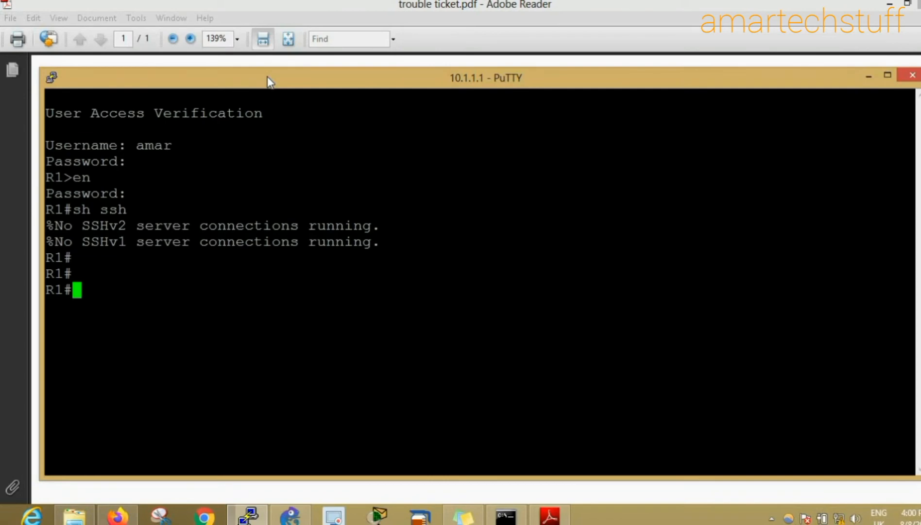
- Enter global config and set the hostname to PUNE_ROUTER
type("config")
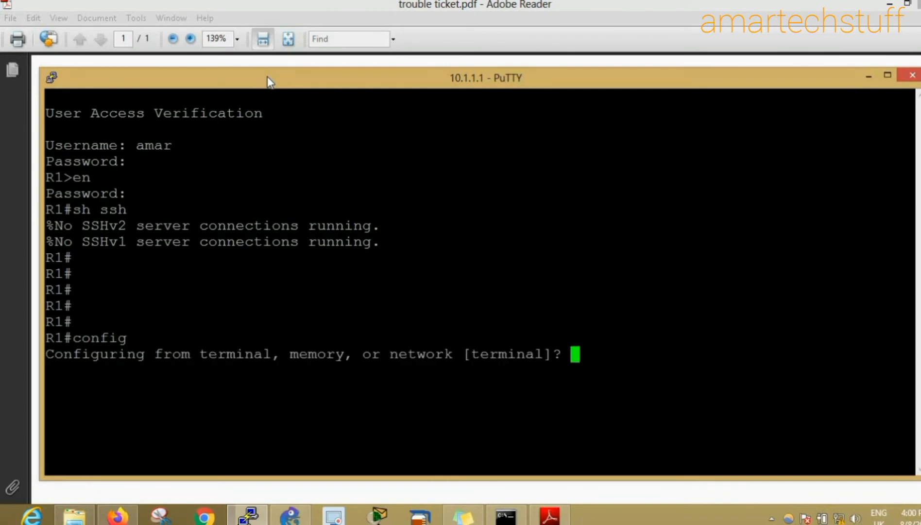
type("hostname PUNE")
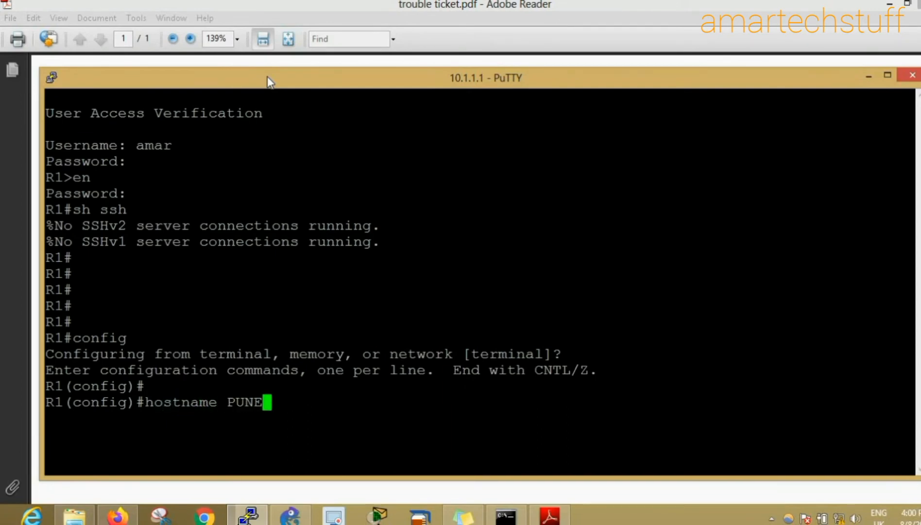
type("_RO")
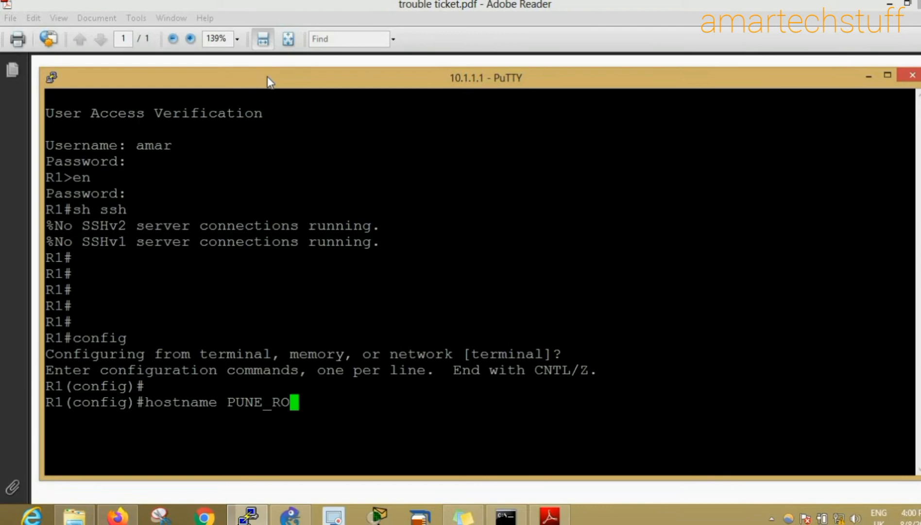
type("UTER")
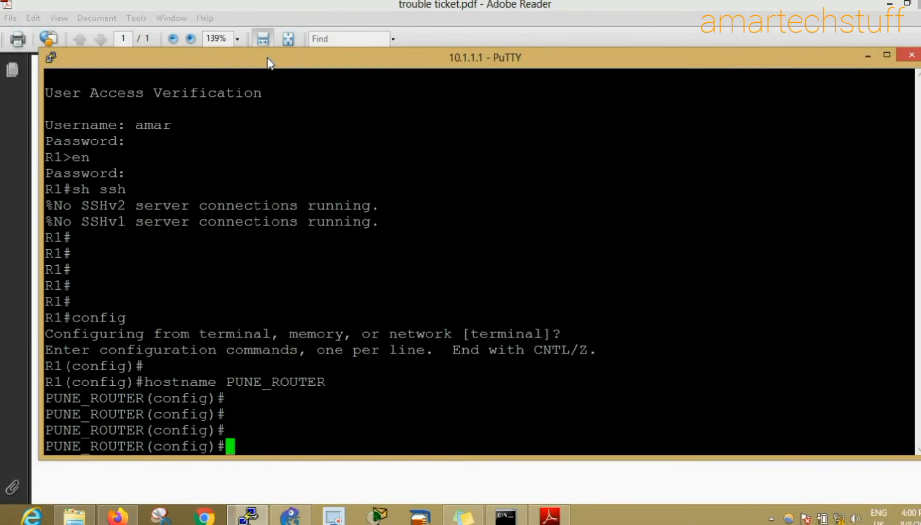
- Set the IP domain name to amartechstuff.net and leave config mode
type("ip domain")
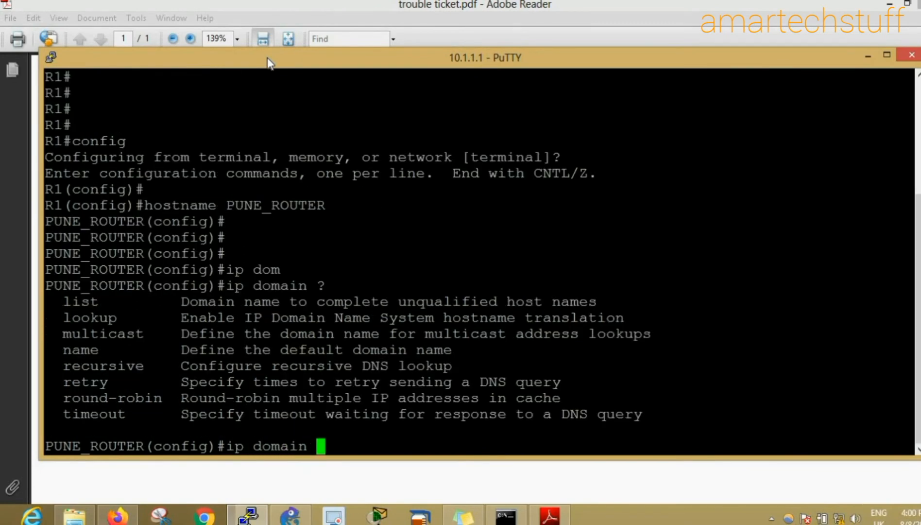
type("name")
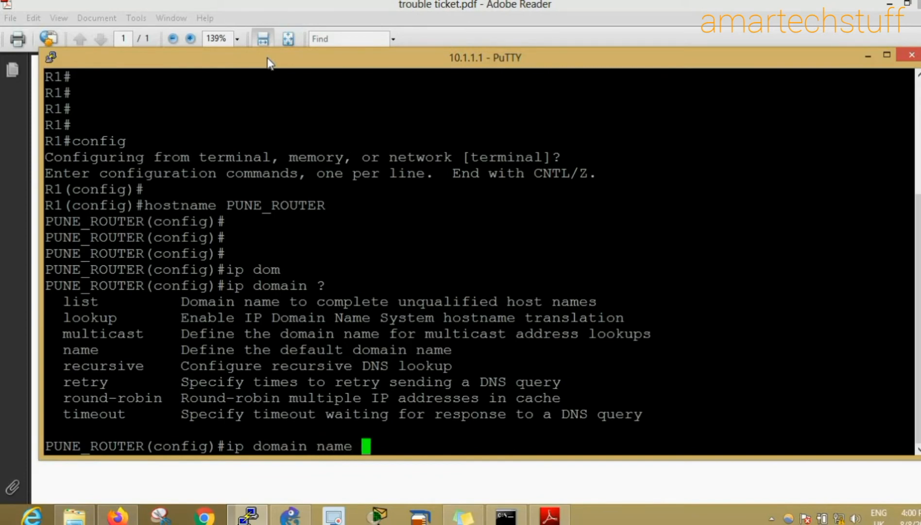
type("amarte")
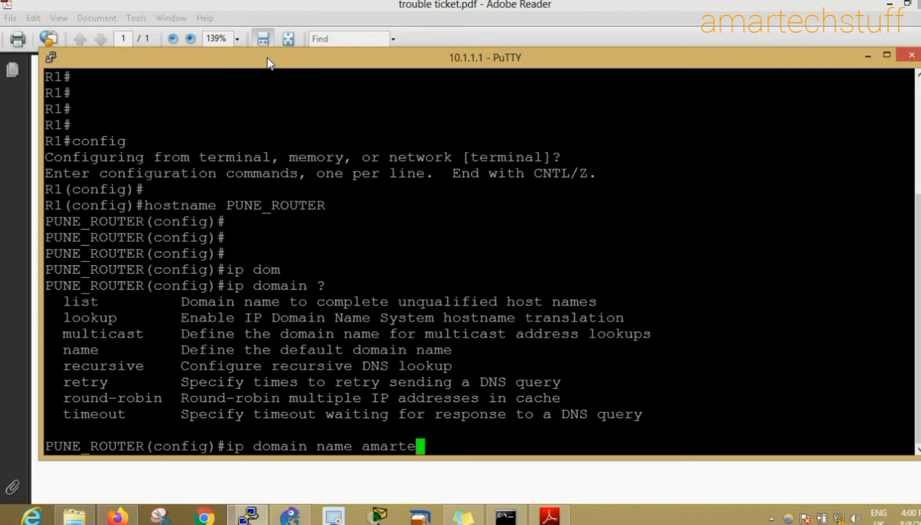
type("chstuff.net")
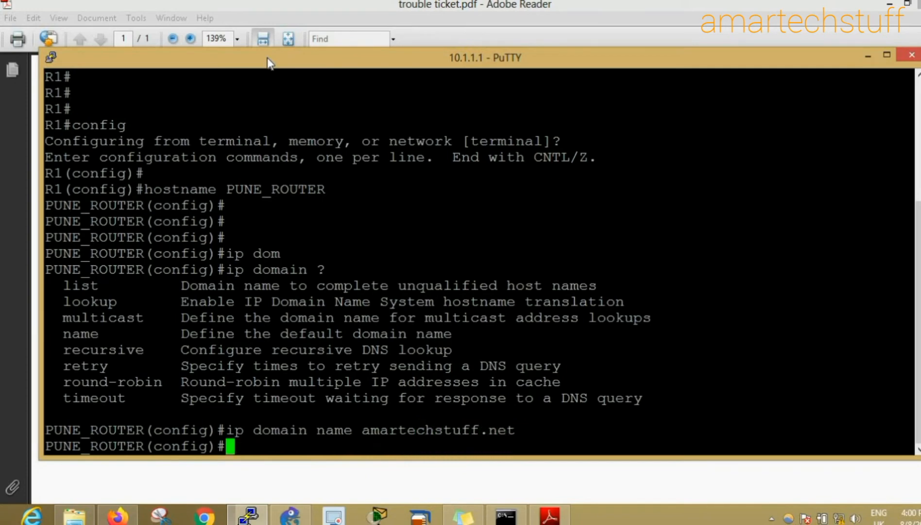
key("ctrl+z")
type("config")
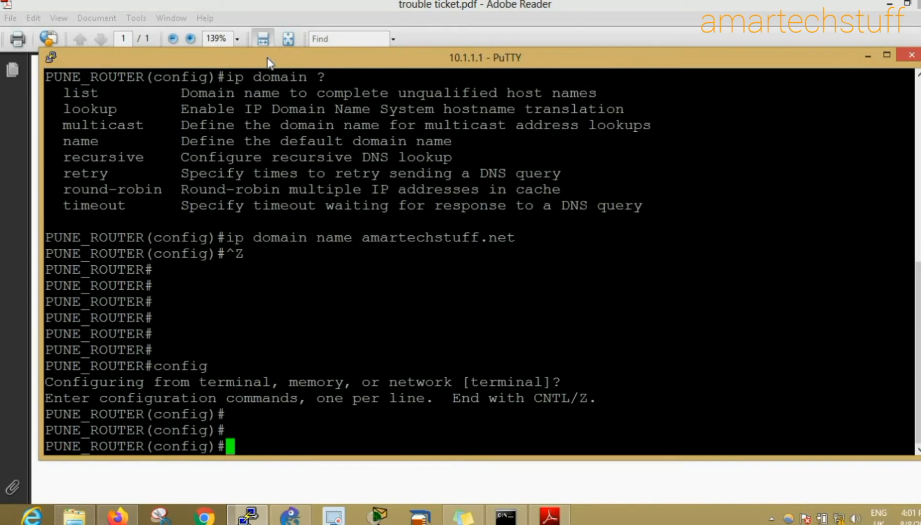
- Run 'crypto key generate rsa' with a 1024-bit modulus
type("crypto key generate")
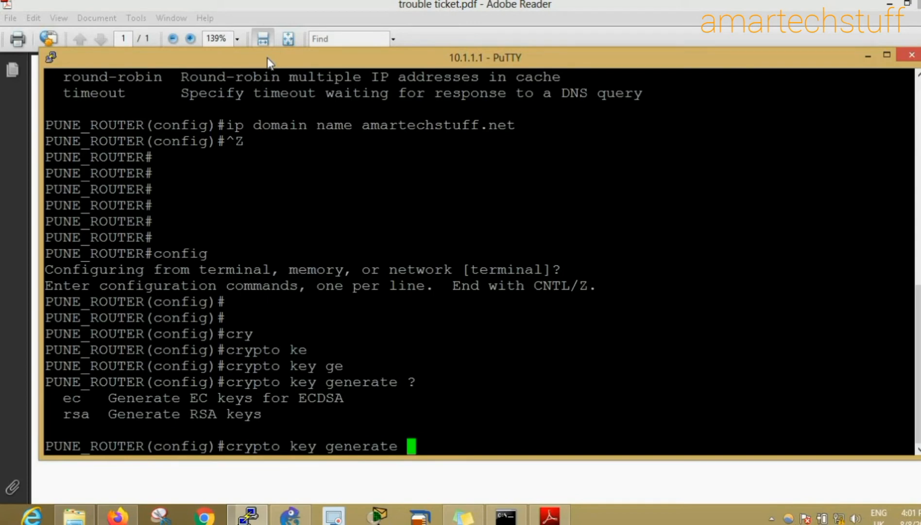
type("rs")
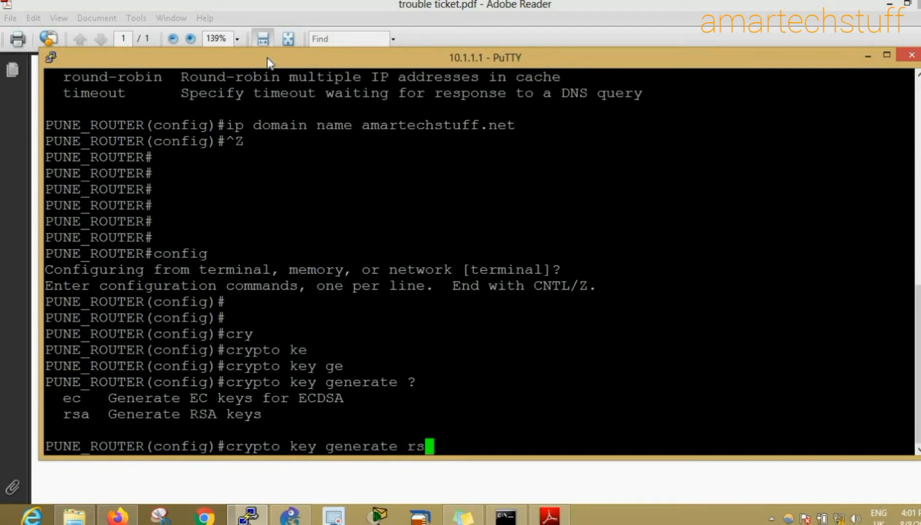
type("a")
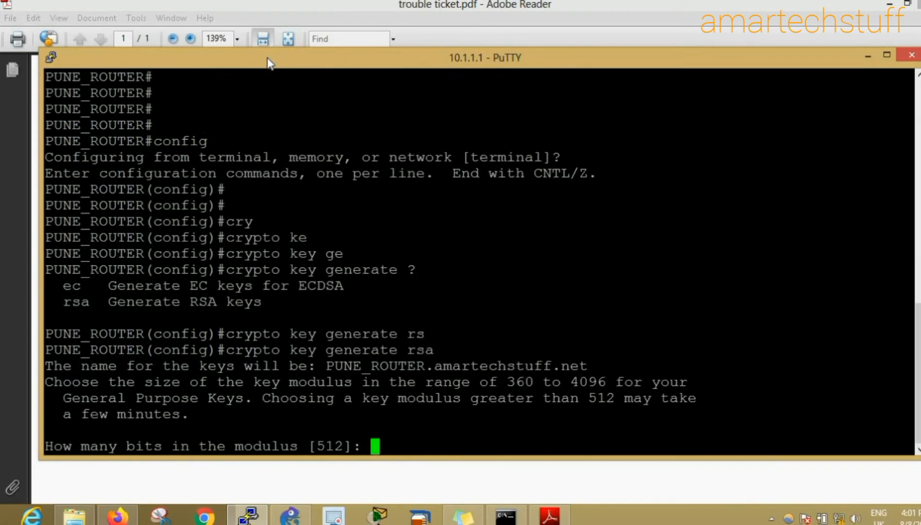
mouse_move(322, 369)
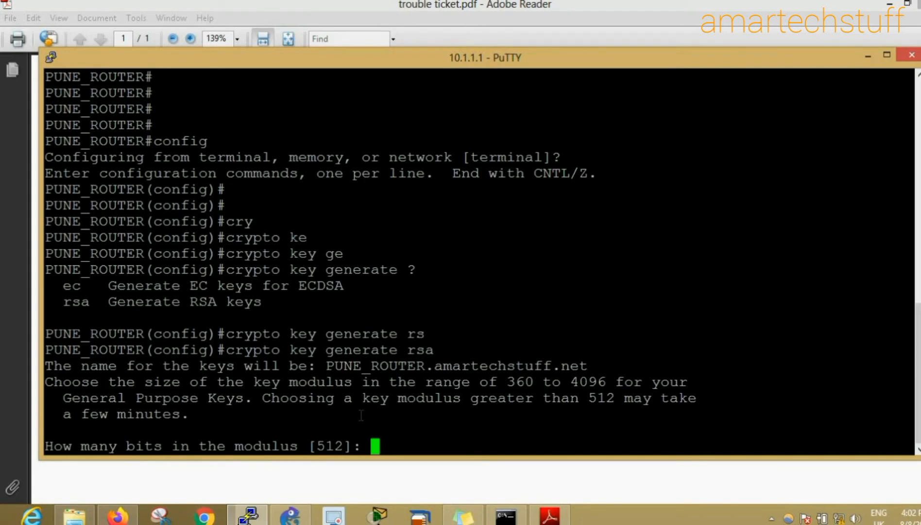
type("1024")
type("sh")
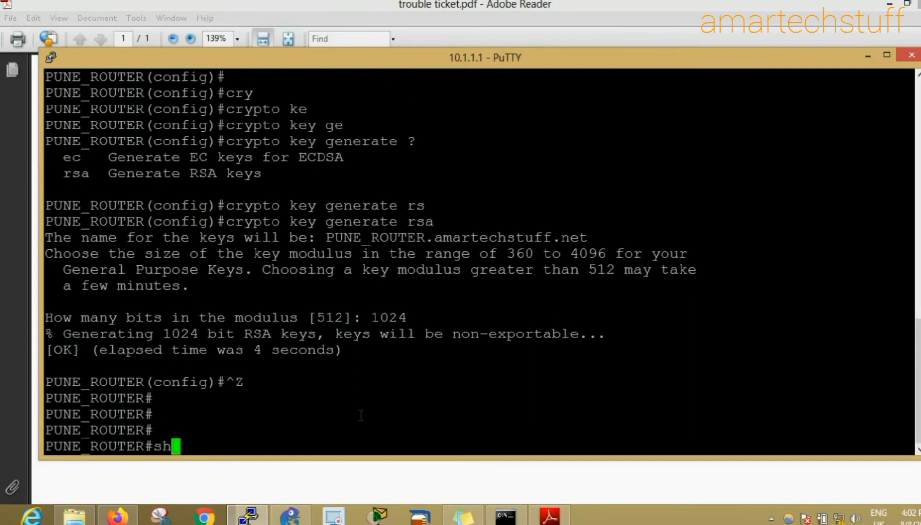
- Run 'show ip ssh' and highlight the SSH-enabled status and ssh-rsa key in the output
type("ssh")
type("sh i")
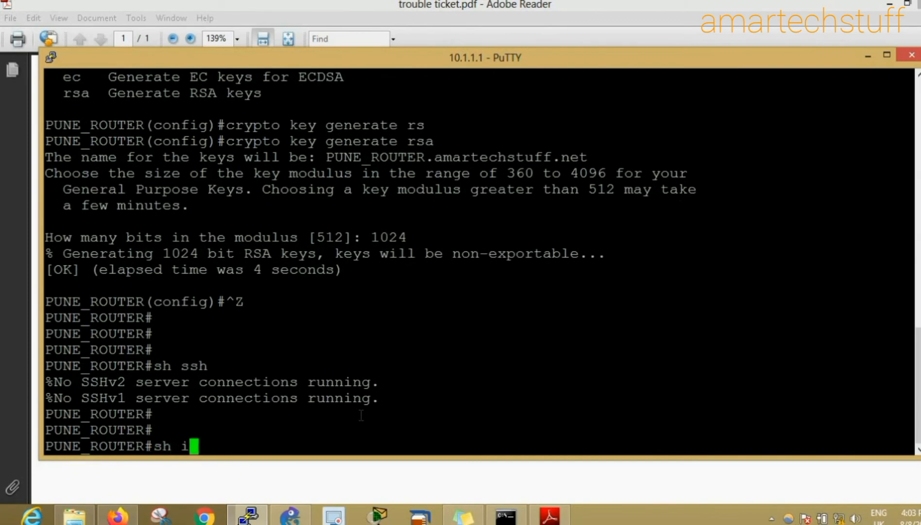
type("p ssh")
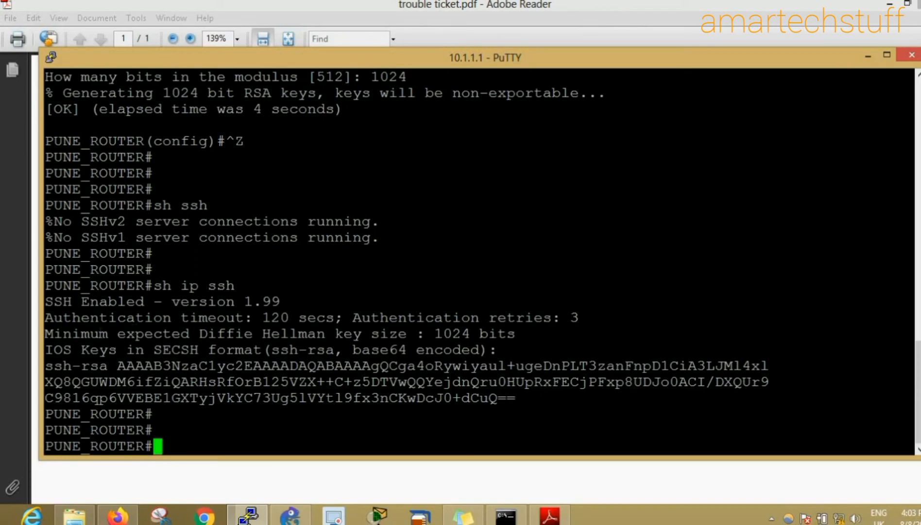
mouse_move(195, 184)
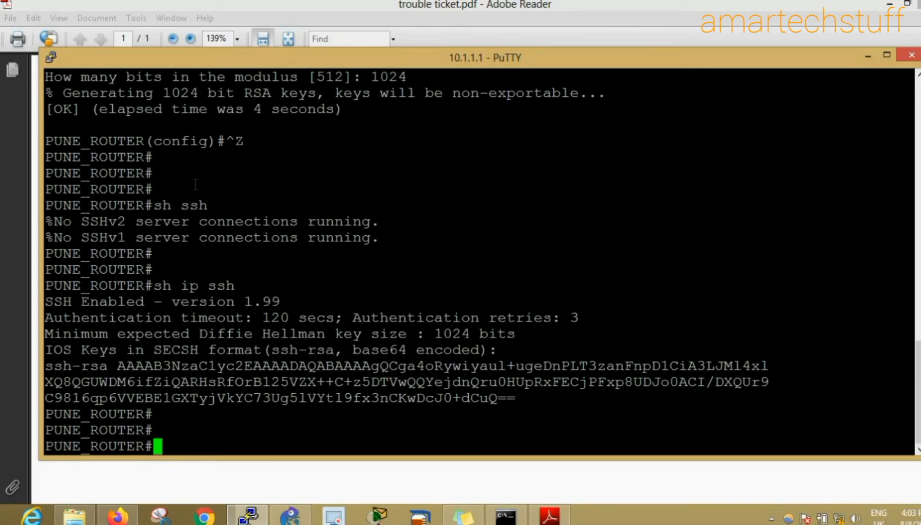
double_click(193, 205)
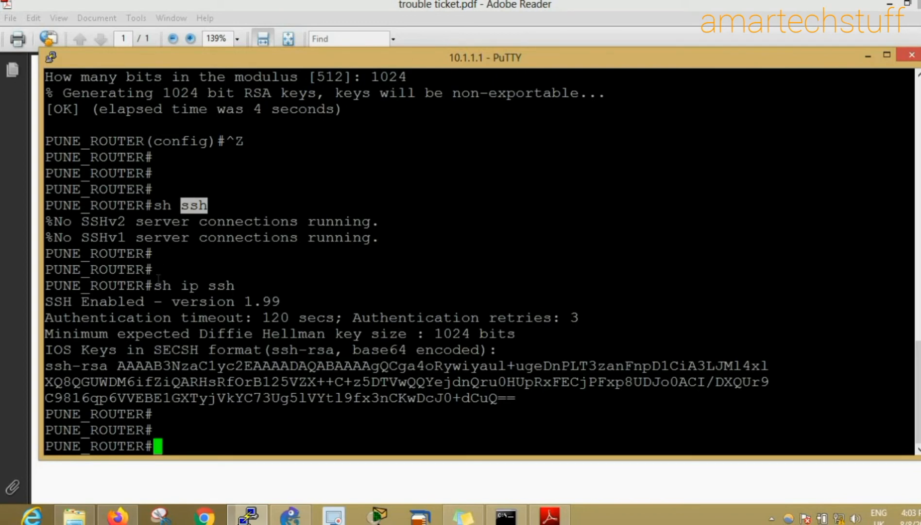
left_click_drag(156, 285, 505, 398)
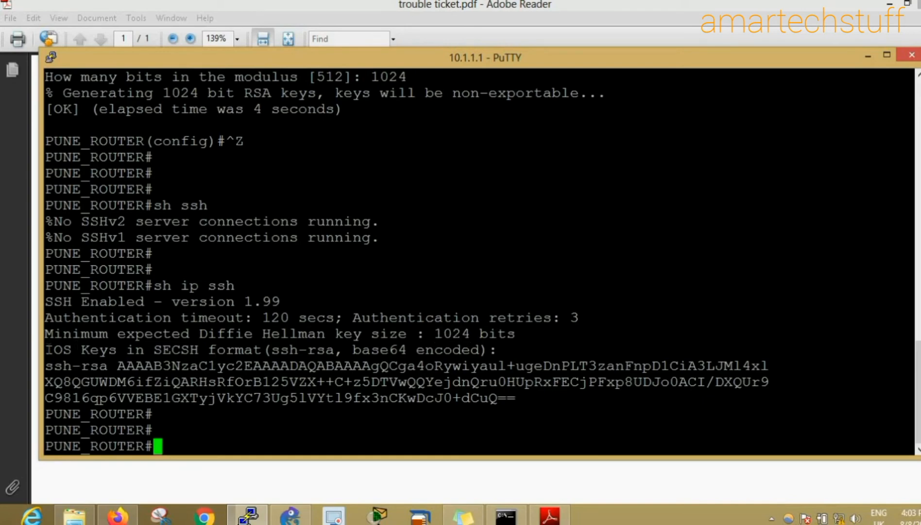
left_click_drag(46, 350, 516, 414)
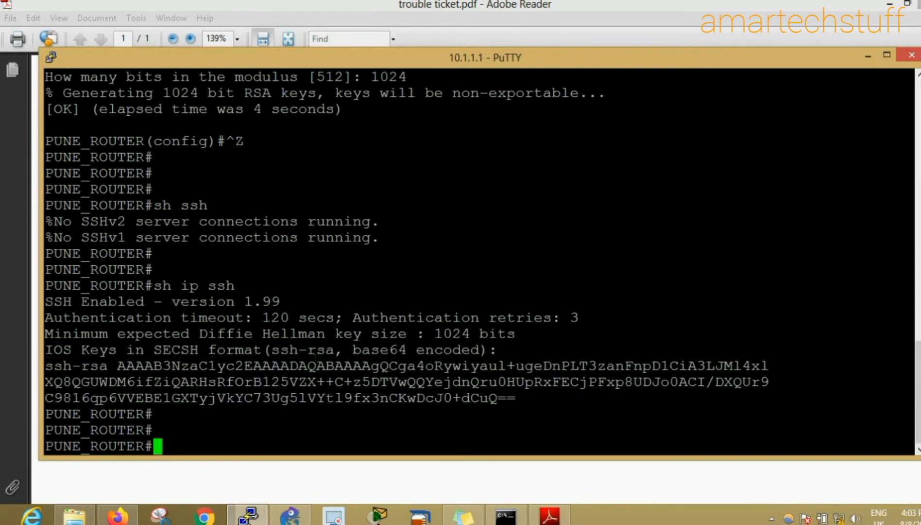
double_click(302, 350)
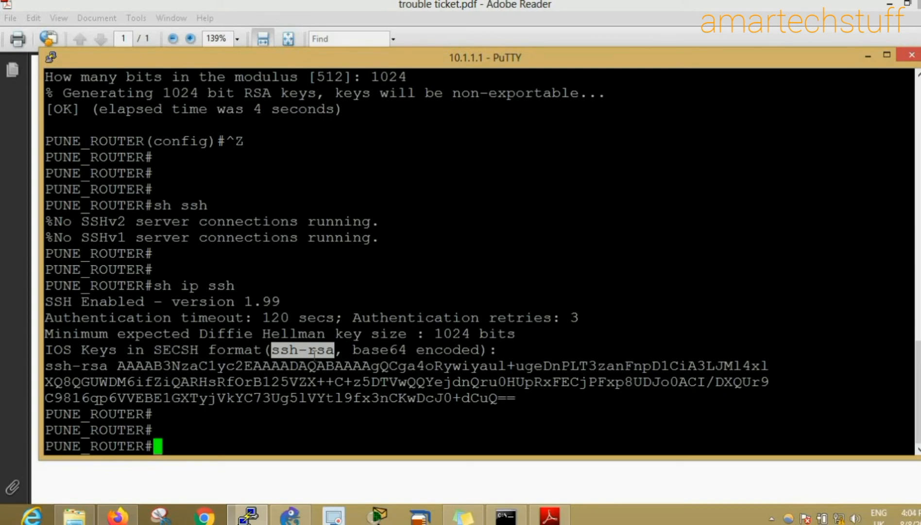
- Start the 'show running-config' command to list the configuration
type("sh")
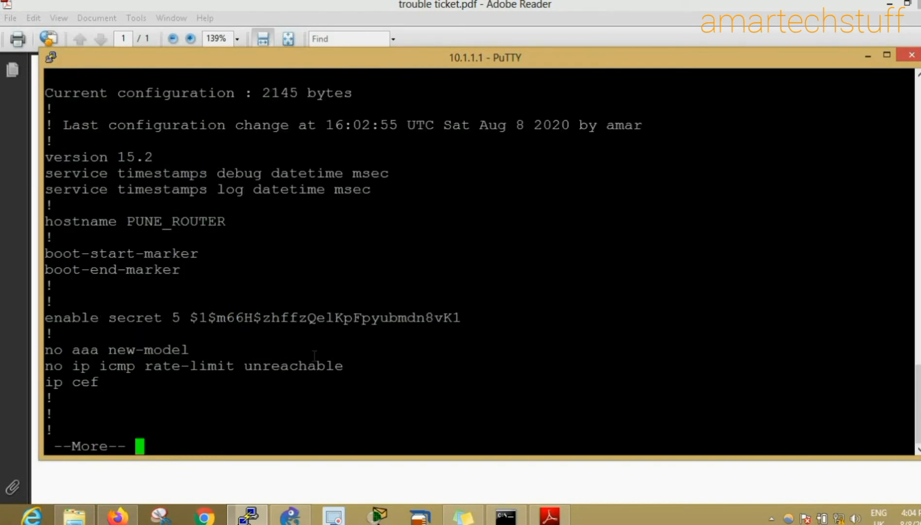
- Page to the end of the running config and highlight 'transport input telnet' under line vty 0 4
key("space")
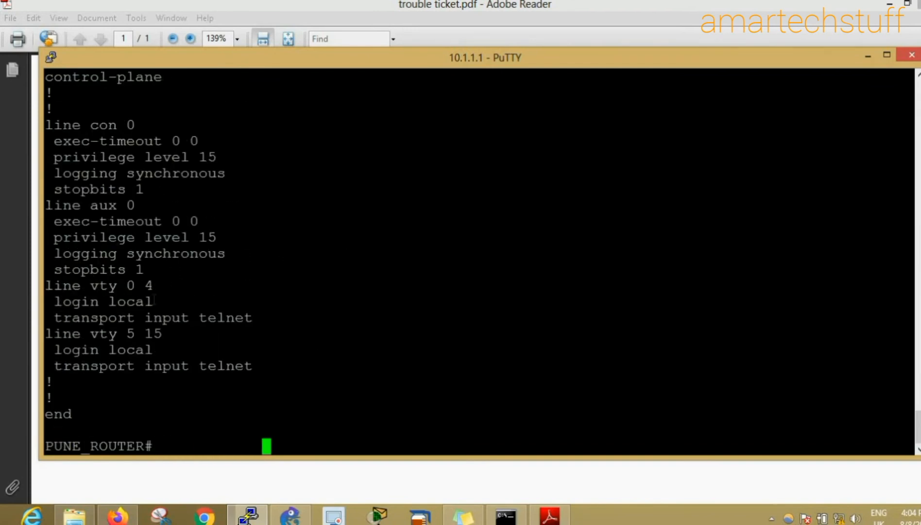
left_click_drag(50, 286, 252, 317)
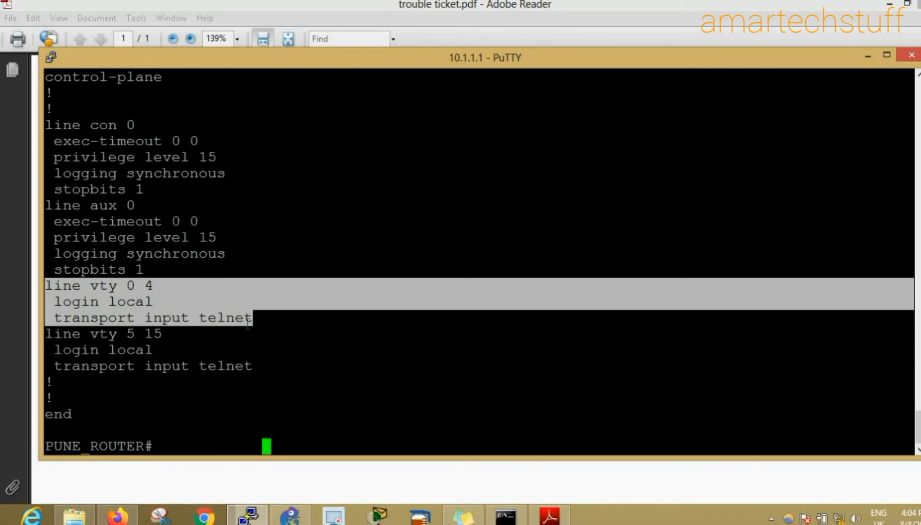
double_click(225, 317)
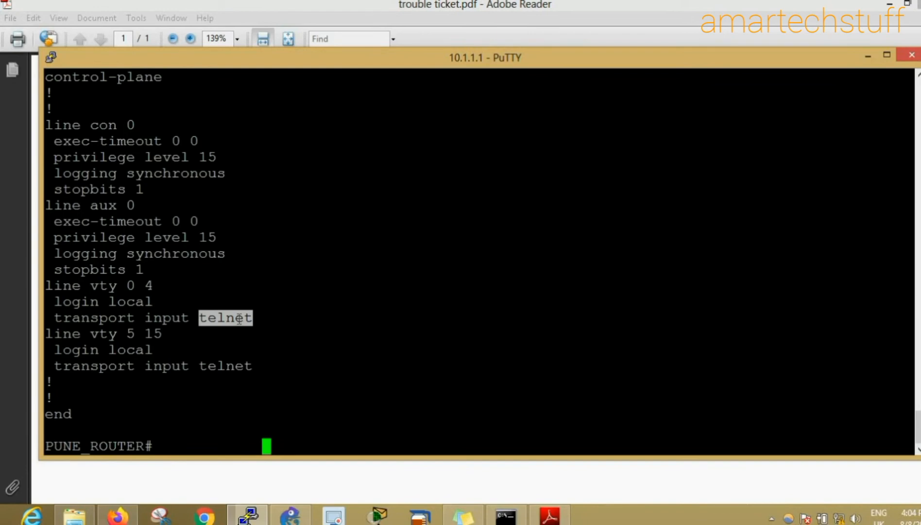
- Configure 'transport input ssh' on line vty 0 15 and leave config mode
type("config")
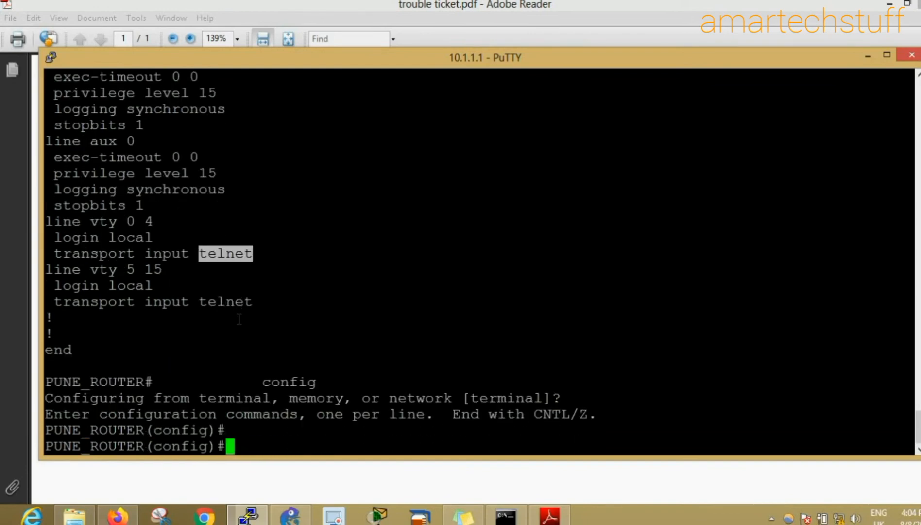
type("line vvr")
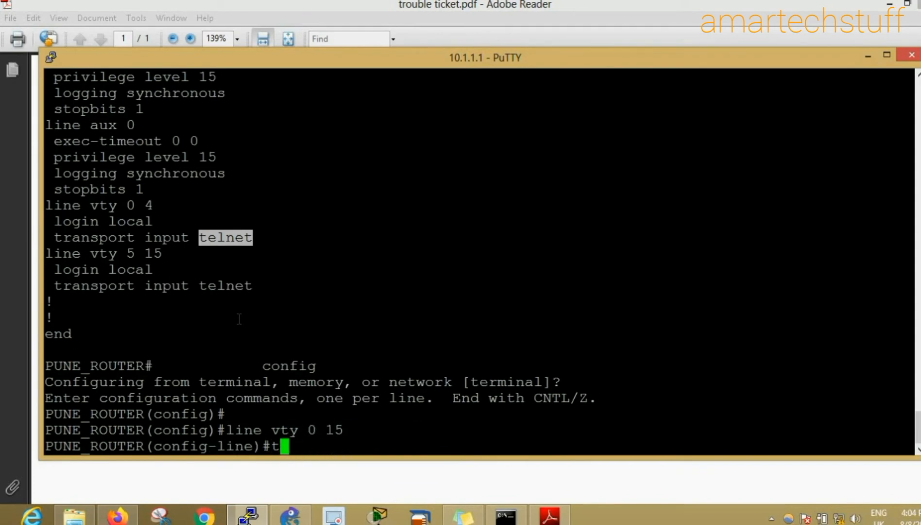
type("transport input")
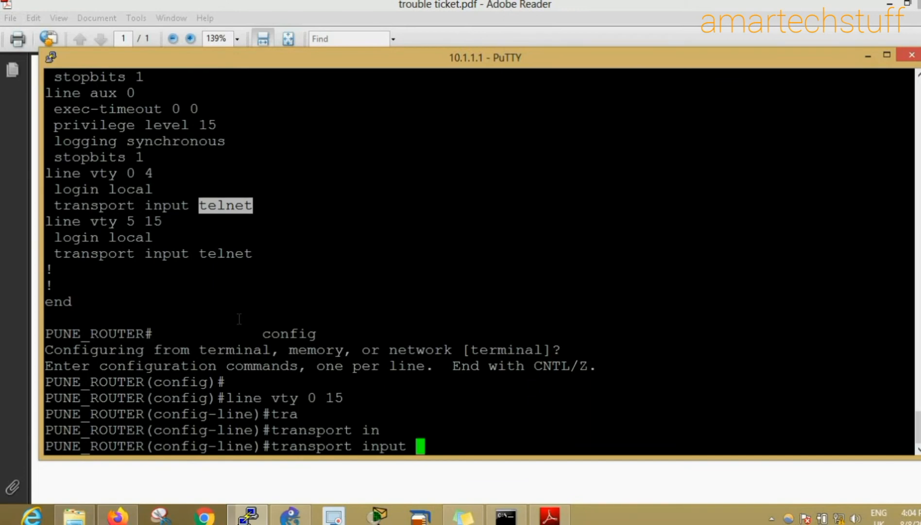
type("ssh")
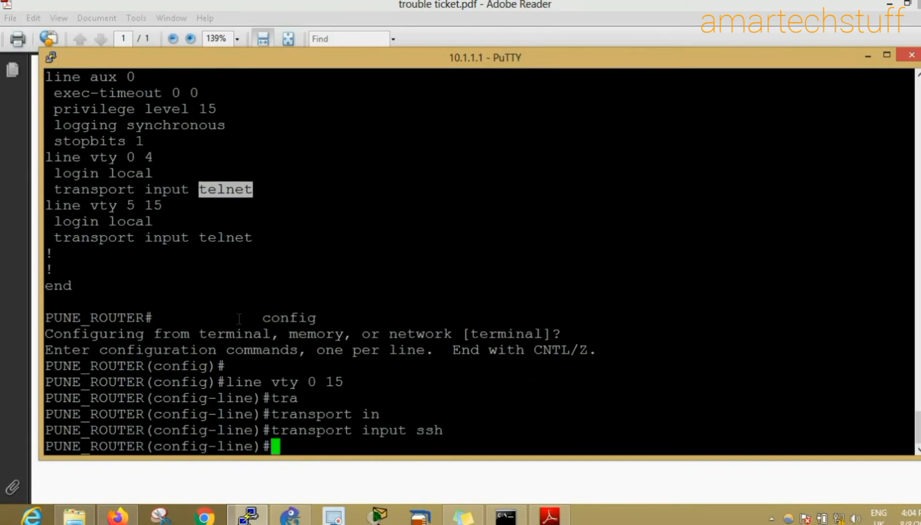
key("ctrl+z")
type("wr")
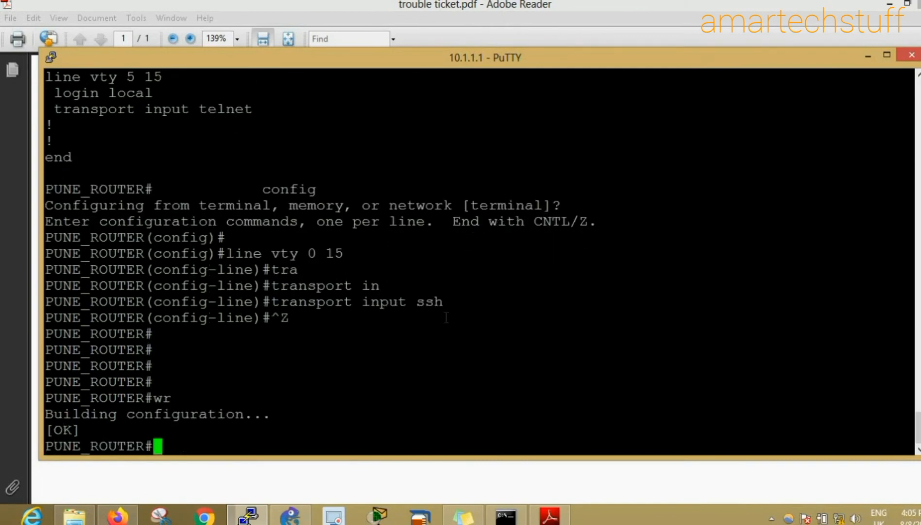
- Save the configuration and exit the router session
type("exit")
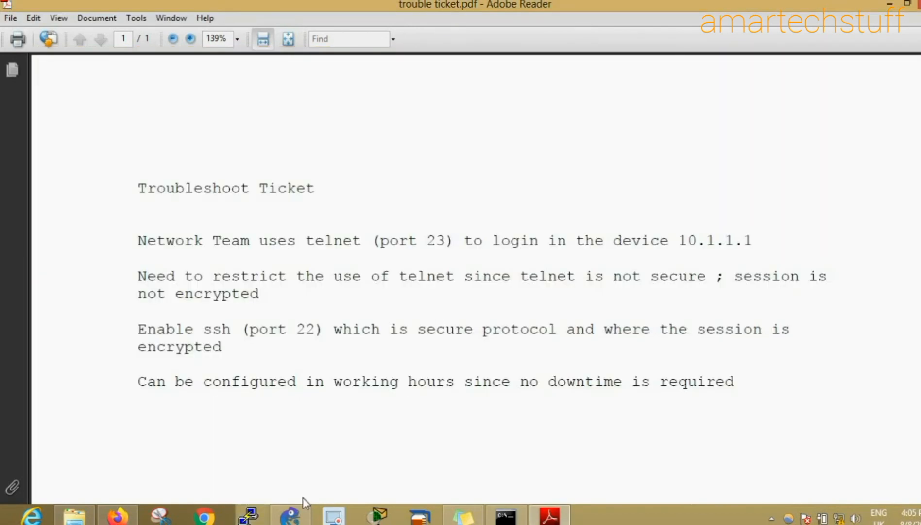
- Attempt a telnet connection to 10.1.1.1 from PuTTY and acknowledge the Connection refused error
left_click(248, 516)
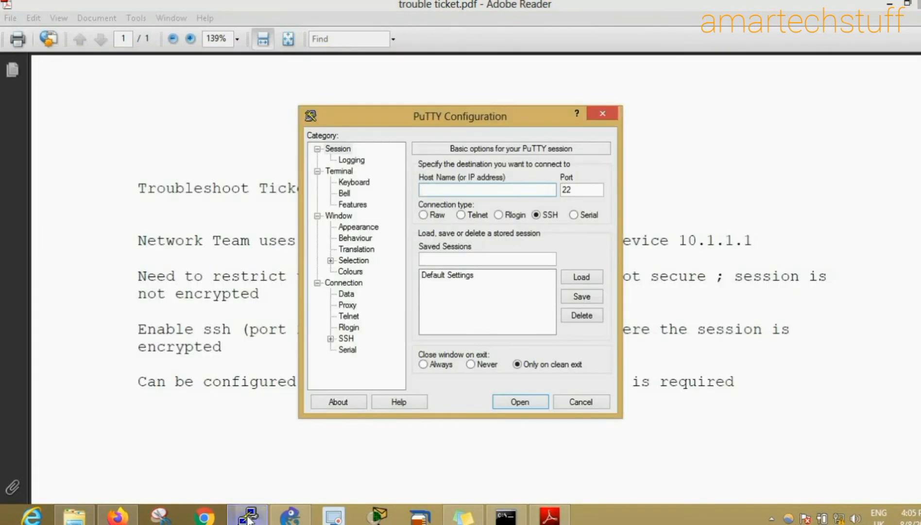
type("10.1.1.1")
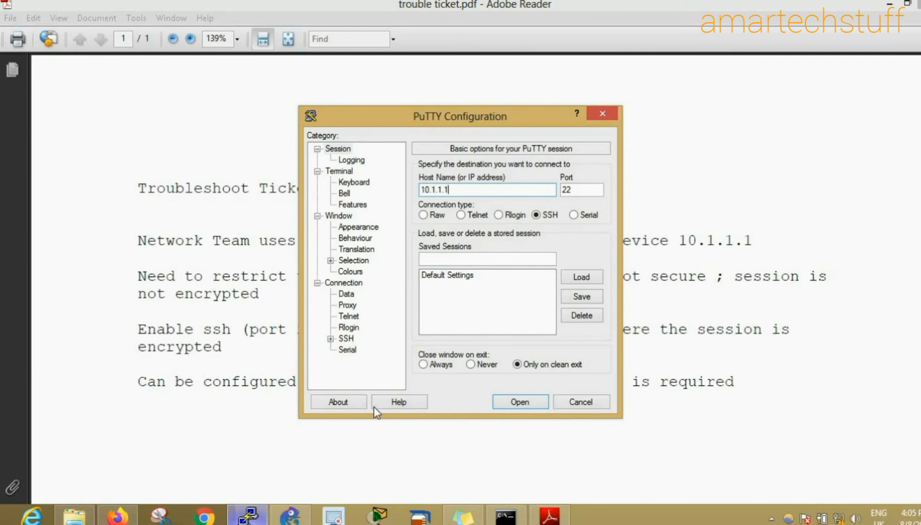
left_click(460, 214)
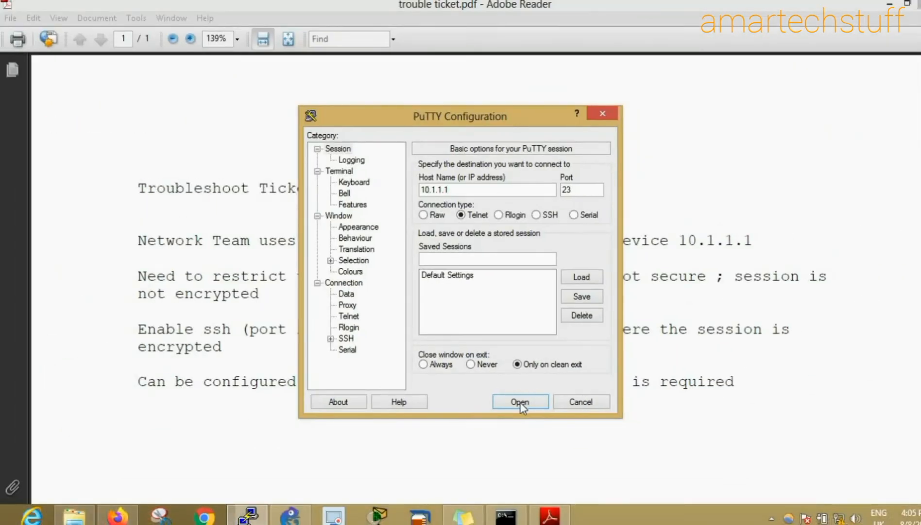
left_click(519, 401)
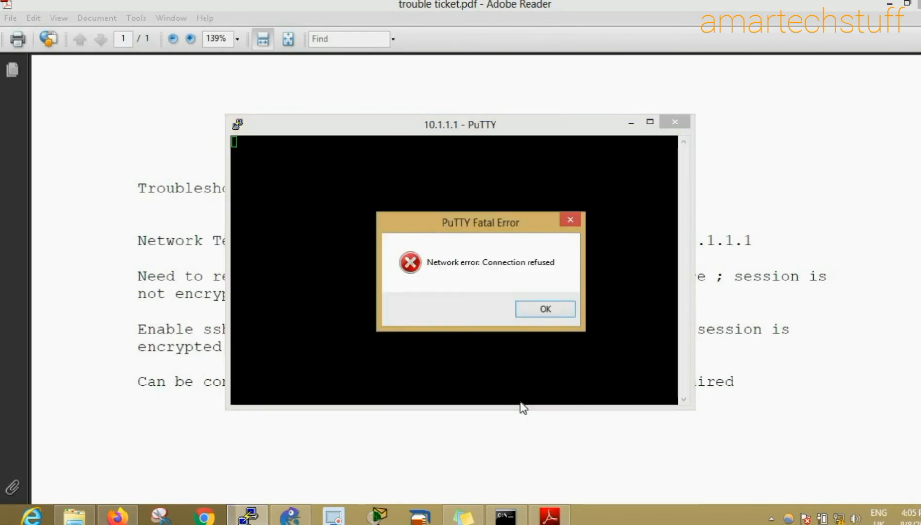
left_click(544, 309)
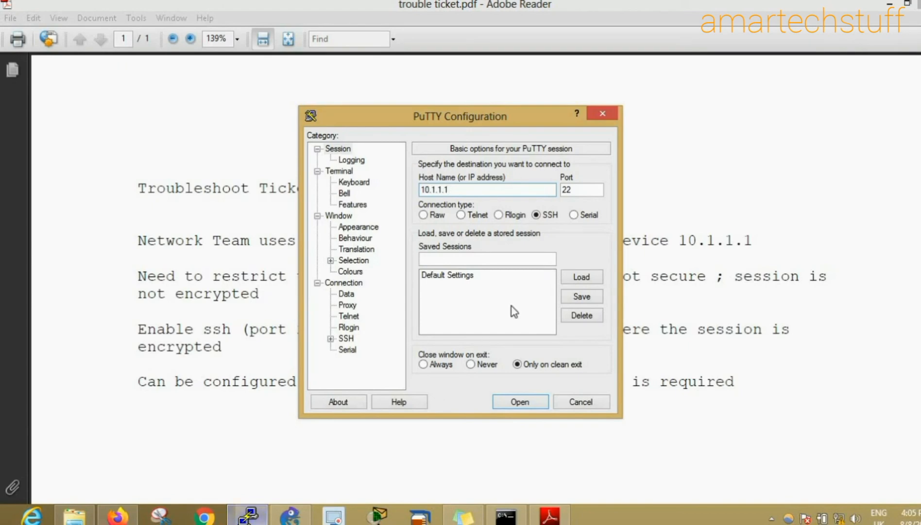
- SSH to 10.1.1.1 on port 22, accept the new host key, log in as amar and enable to privileged mode
left_click(487, 189)
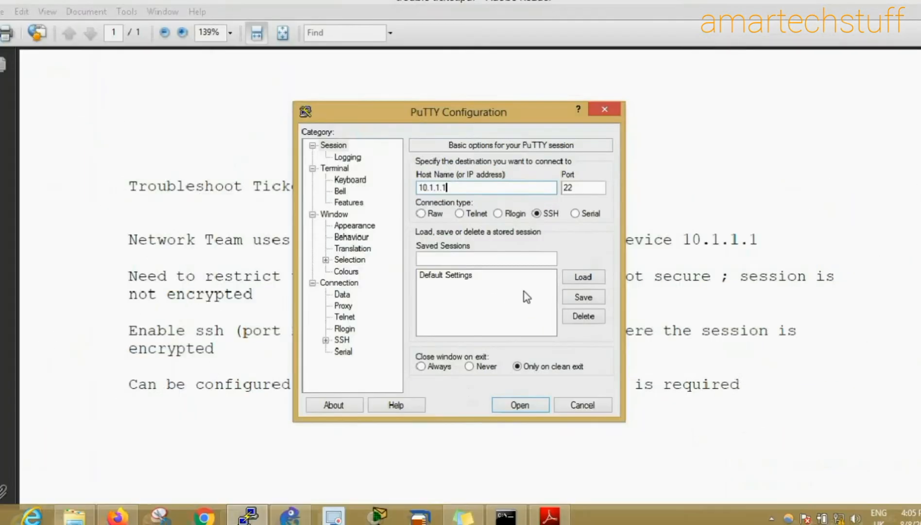
left_click(519, 404)
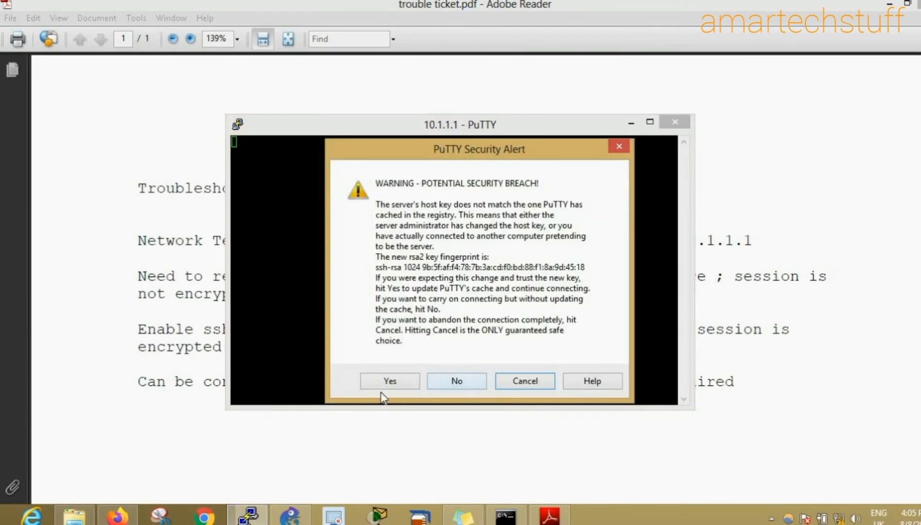
left_click(389, 381)
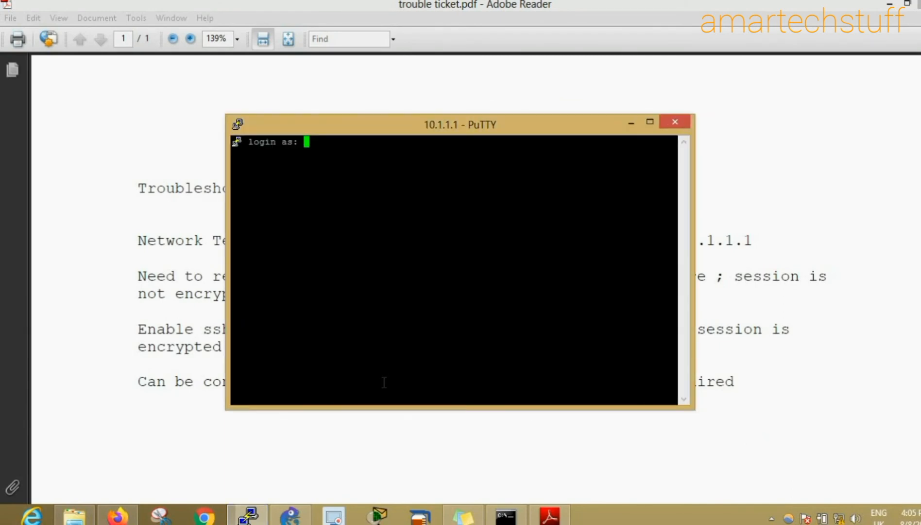
type("amar")
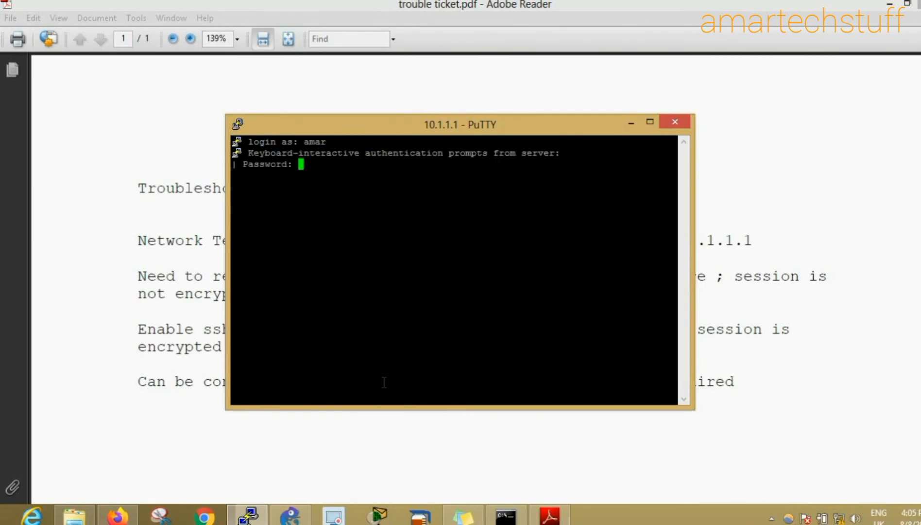
type("en")
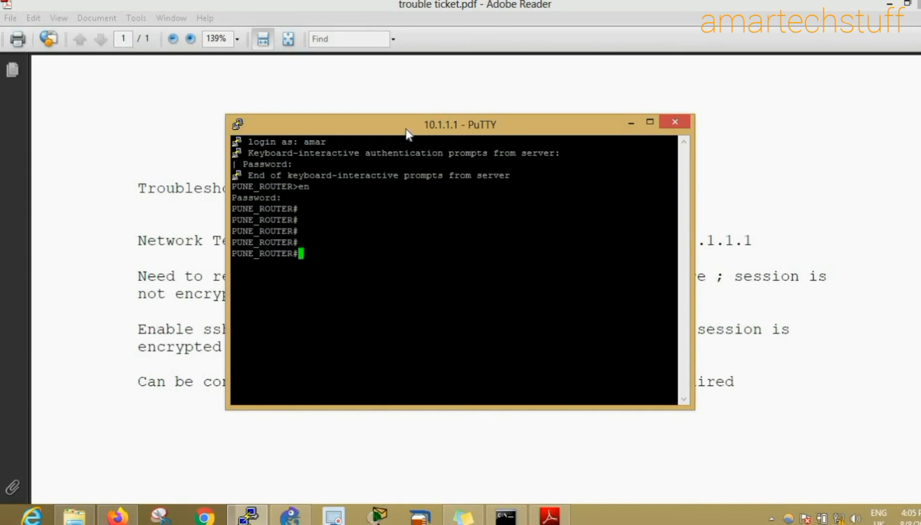
- Run 'sh ssh' to list amar's active SSH 2.0 session, then minimise PuTTY to show the ticket
type("sh ssh")
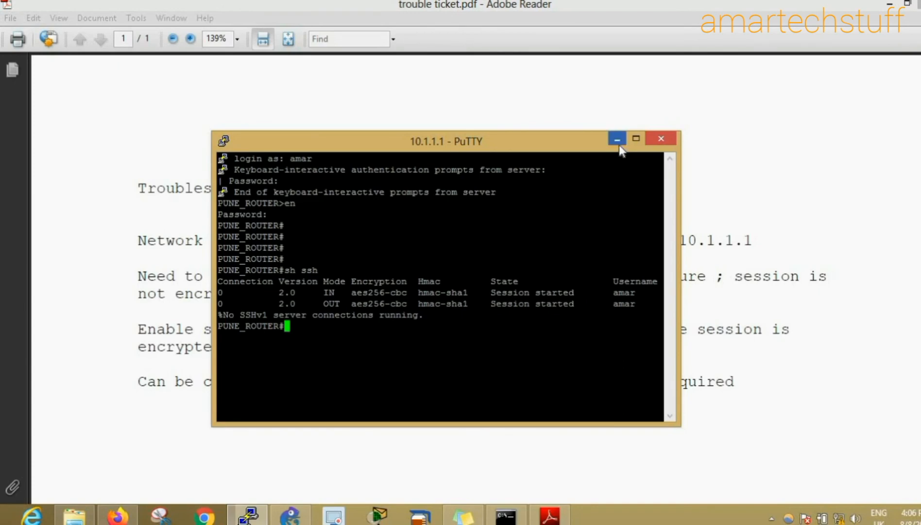
left_click(617, 138)
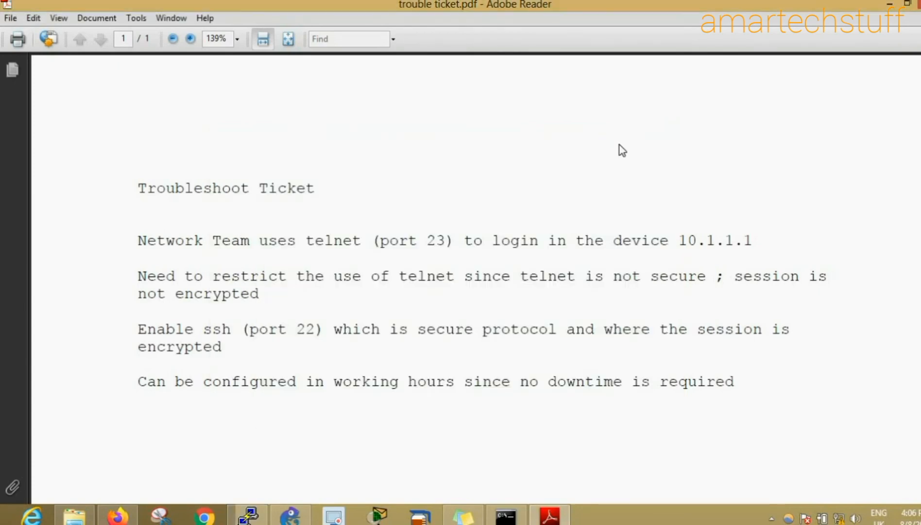